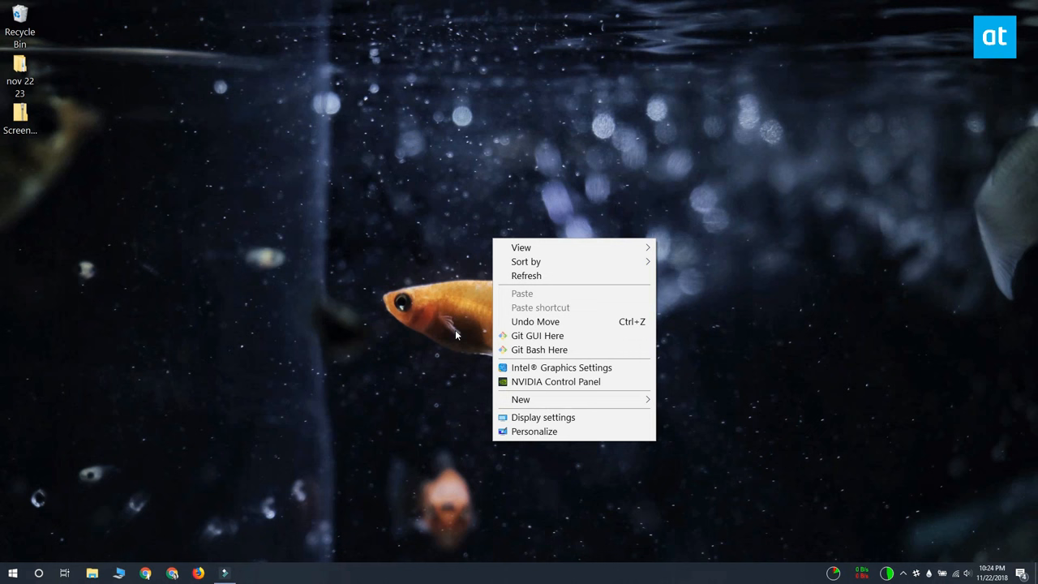
mouse_move(624, 370)
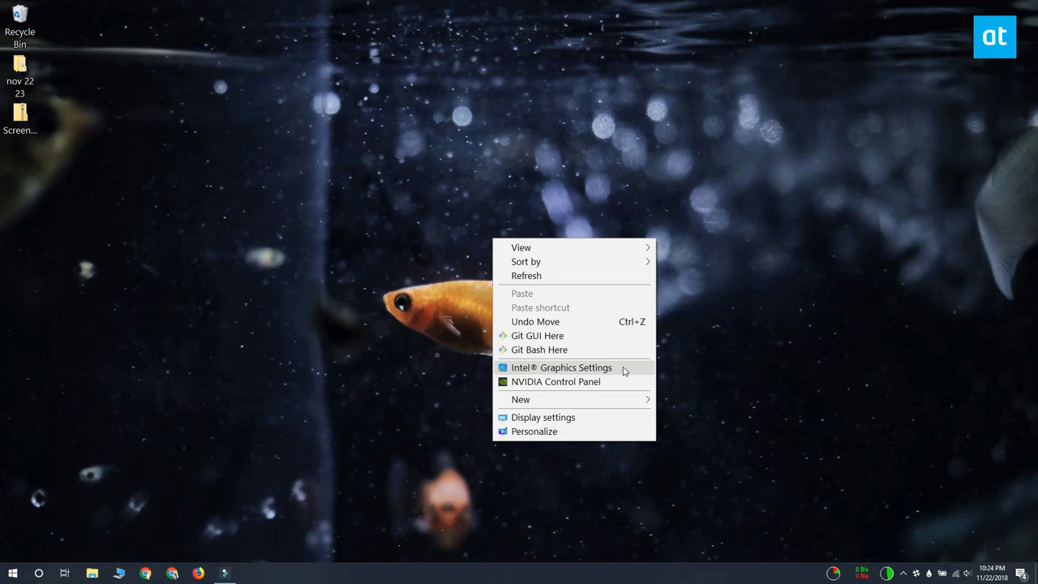
mouse_move(647, 373)
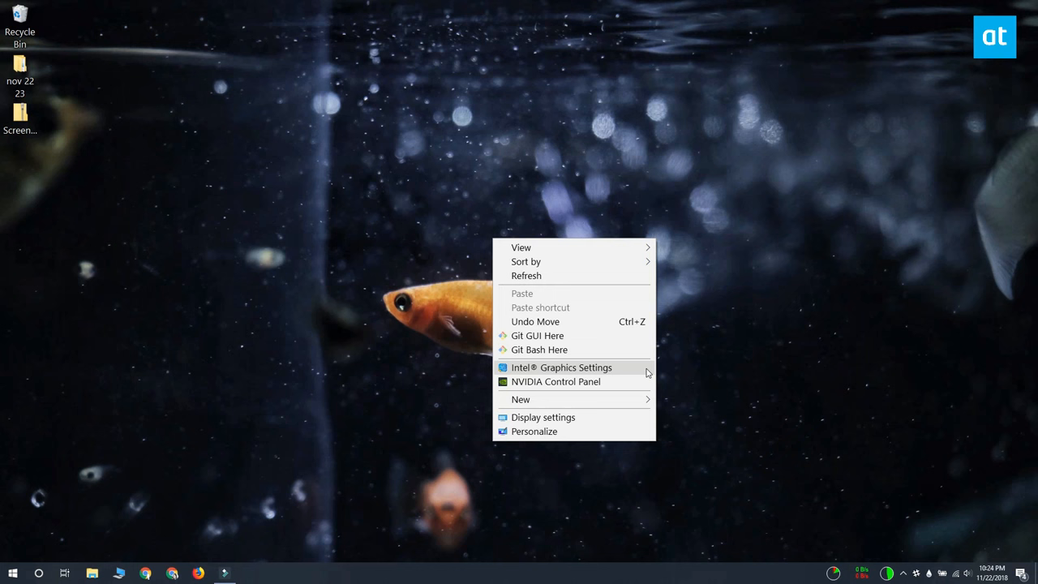
Launch Intel Graphics Settings from the desktop context menu to reach its home screen
left_click(561, 366)
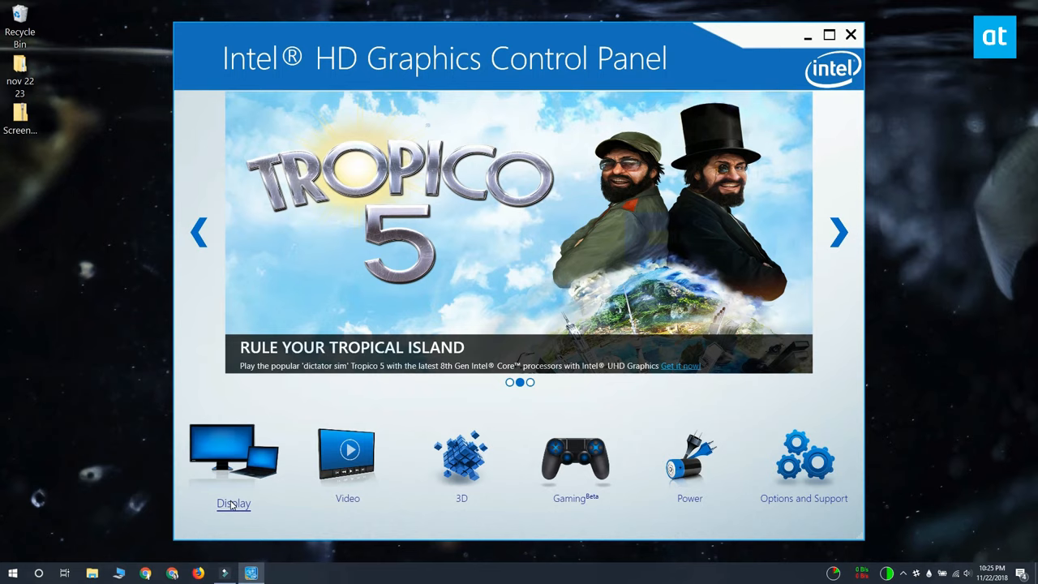
Show Display > Color Settings with Built-in Display selected, listing brightness, contrast, hue and saturation
left_click(234, 503)
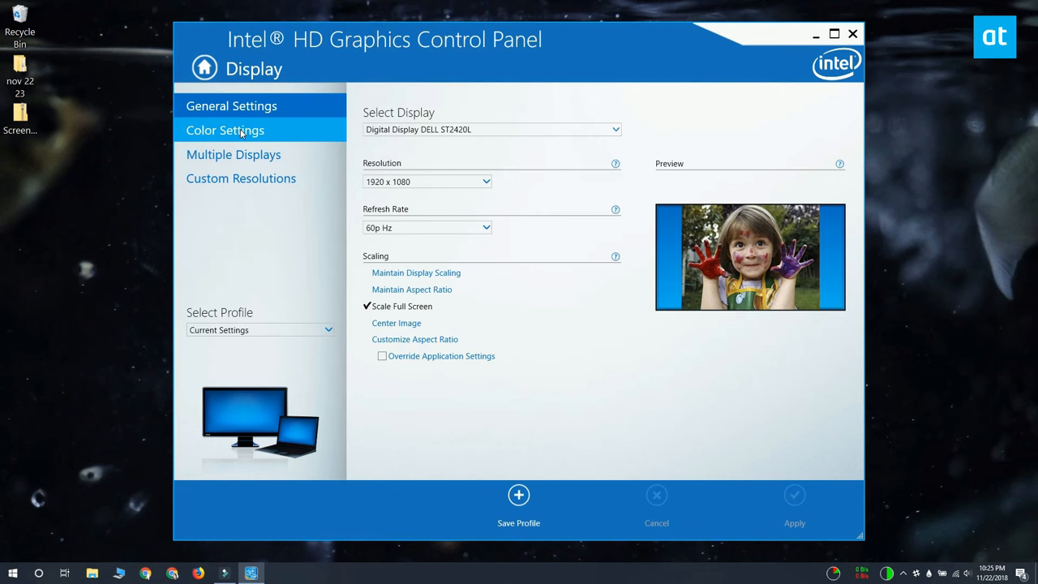
left_click(224, 130)
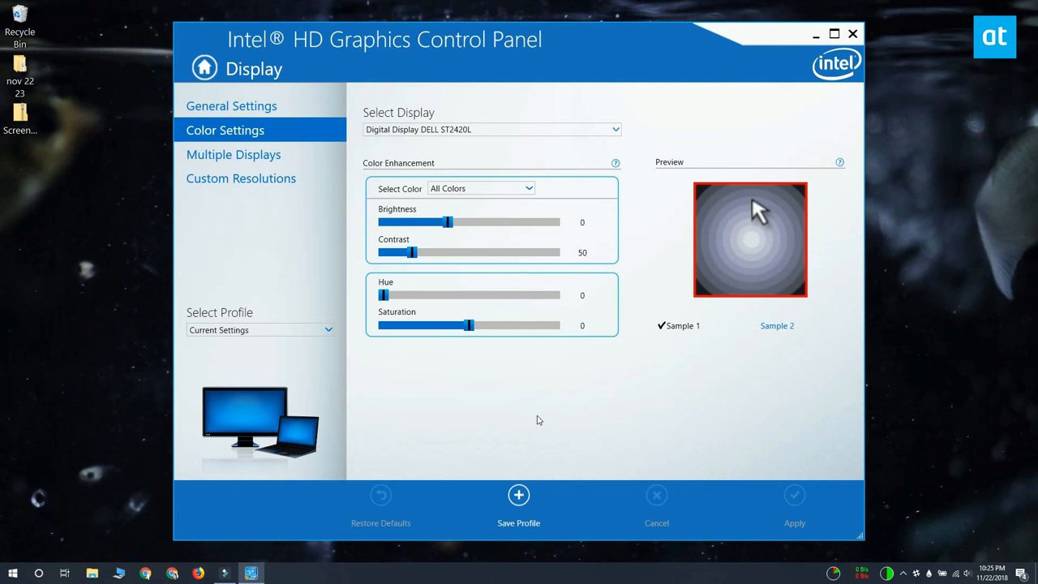
left_click(490, 129)
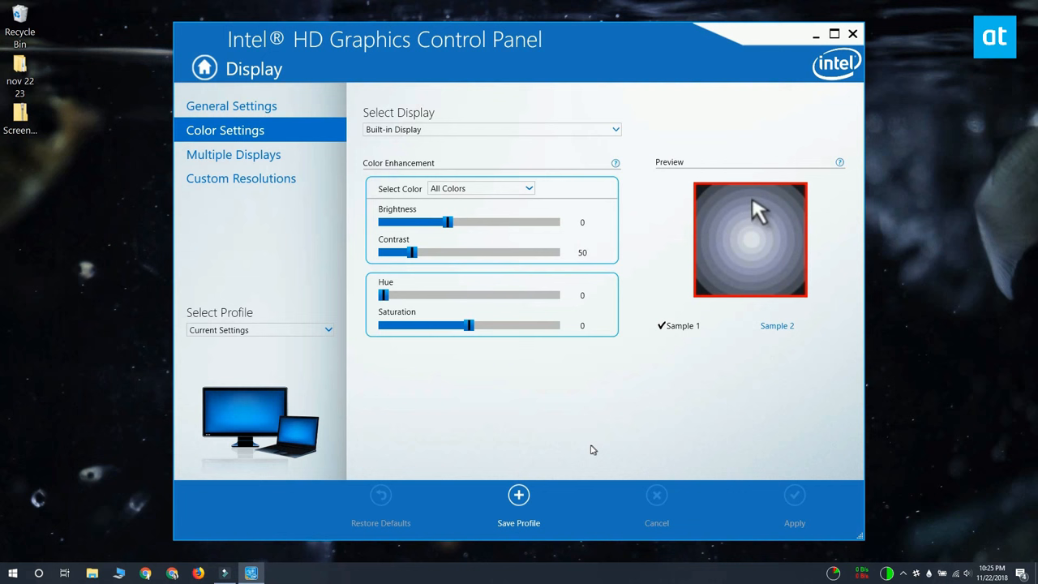
left_click_drag(414, 253, 408, 253)
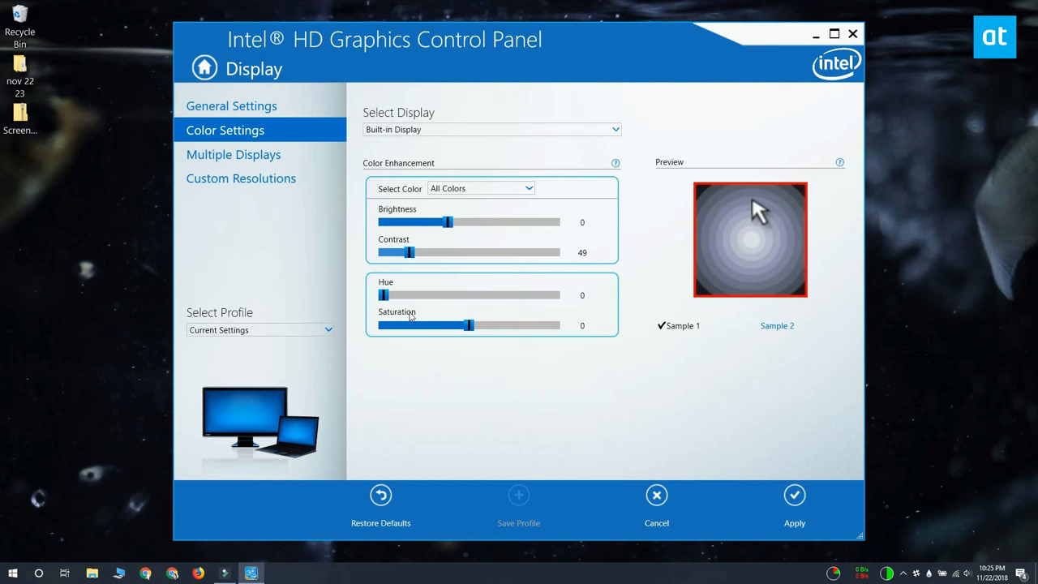
left_click_drag(469, 324, 444, 325)
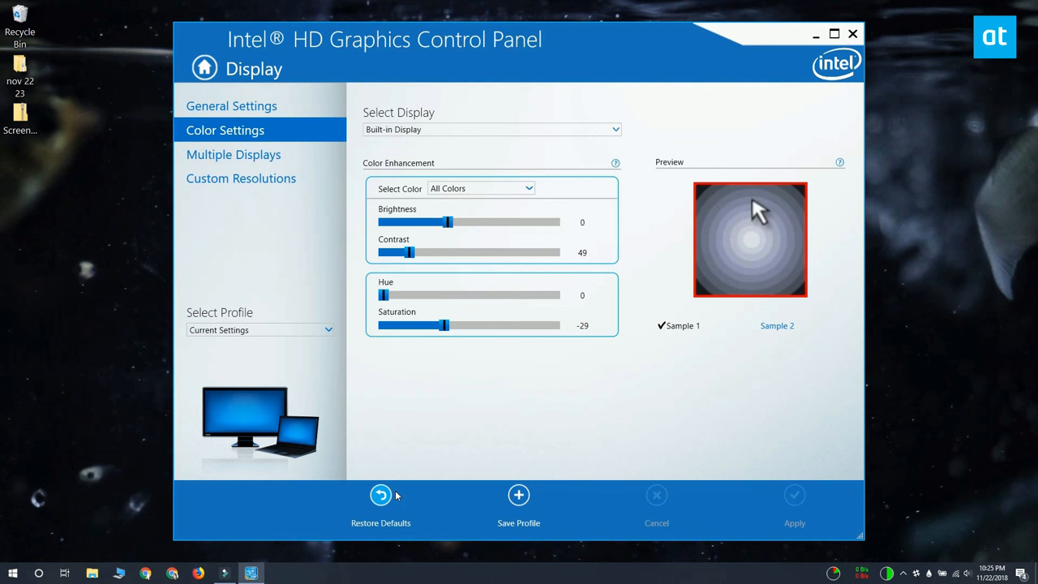
left_click(380, 495)
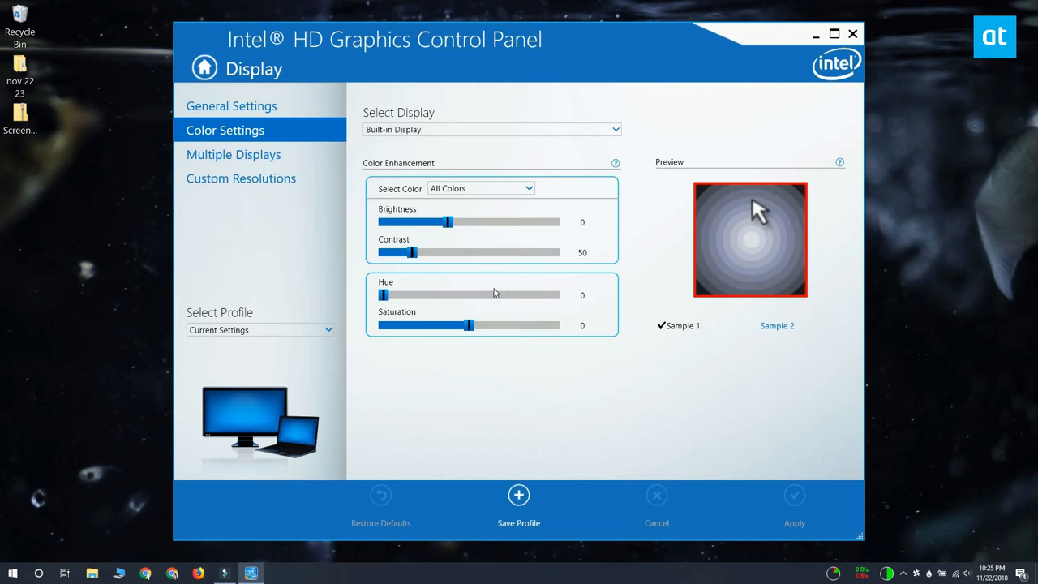